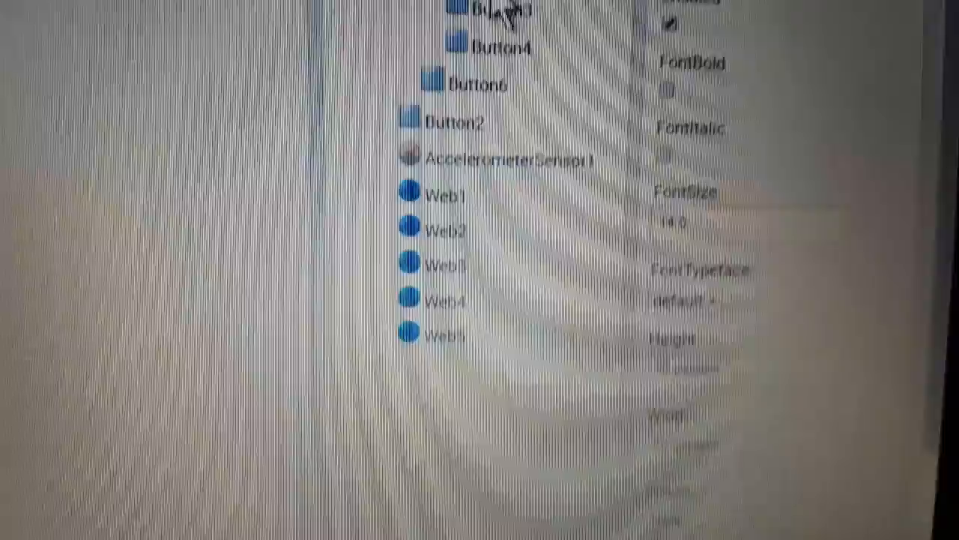
Scroll the Blocks editor through the Button TouchDown/TouchUp handlers that call Web.Get for Buttons 2-6
click(492, 134)
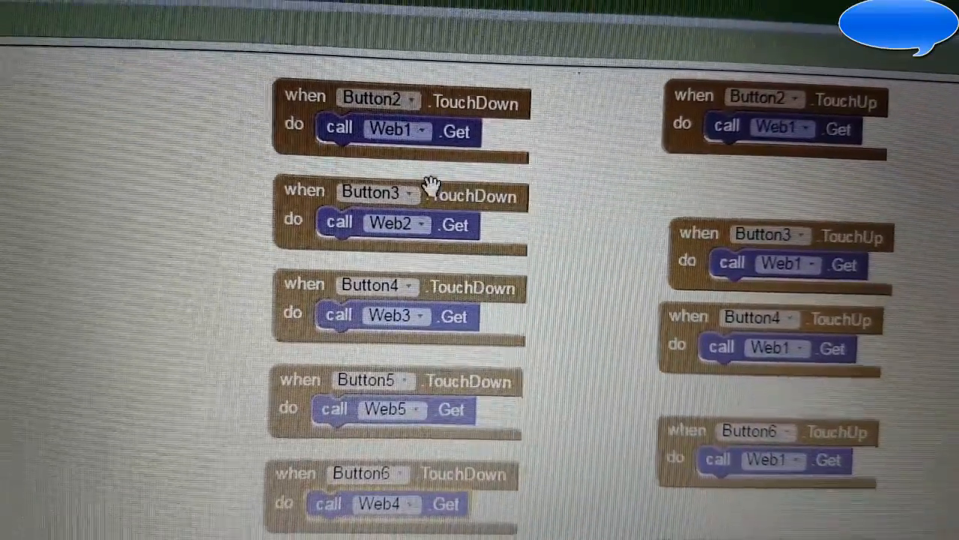
scroll(down, 3)
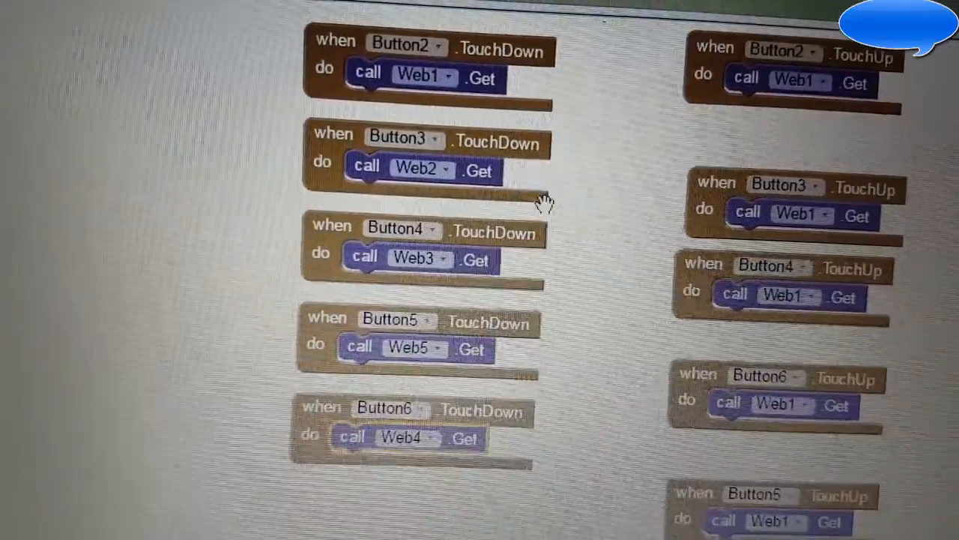
scroll(down, 3)
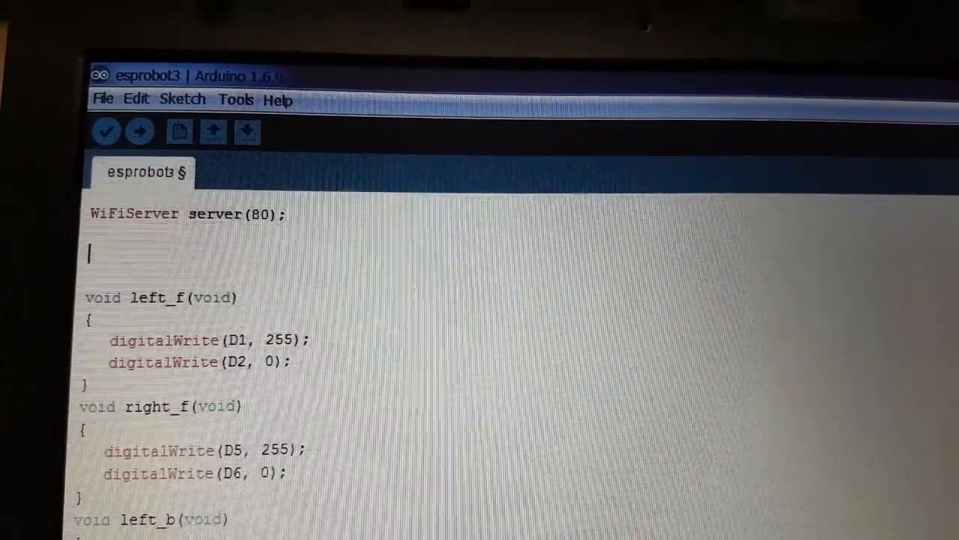
Scroll the esprobot3 sketch past left_f, right_f and left_b down to the move_left and move_right functions
scroll(down, 3)
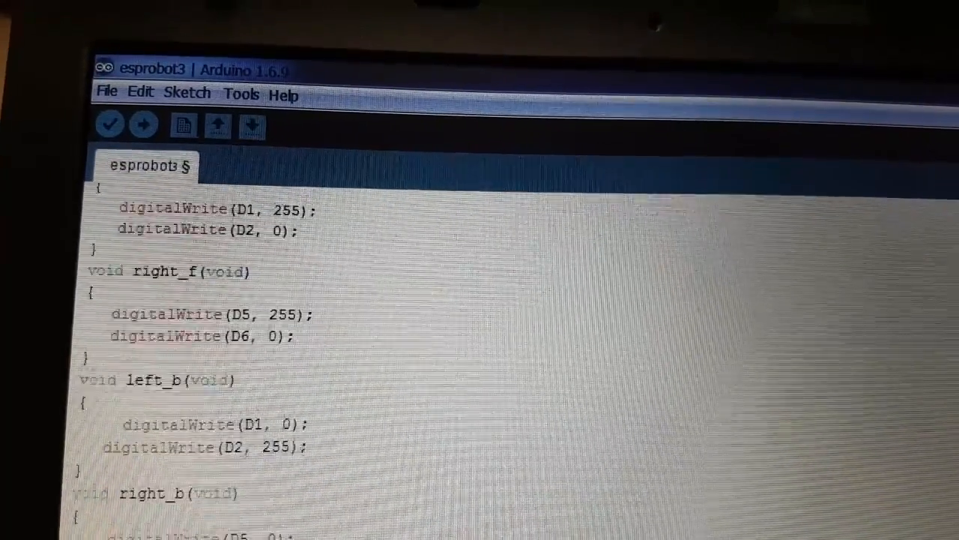
scroll(down, 3)
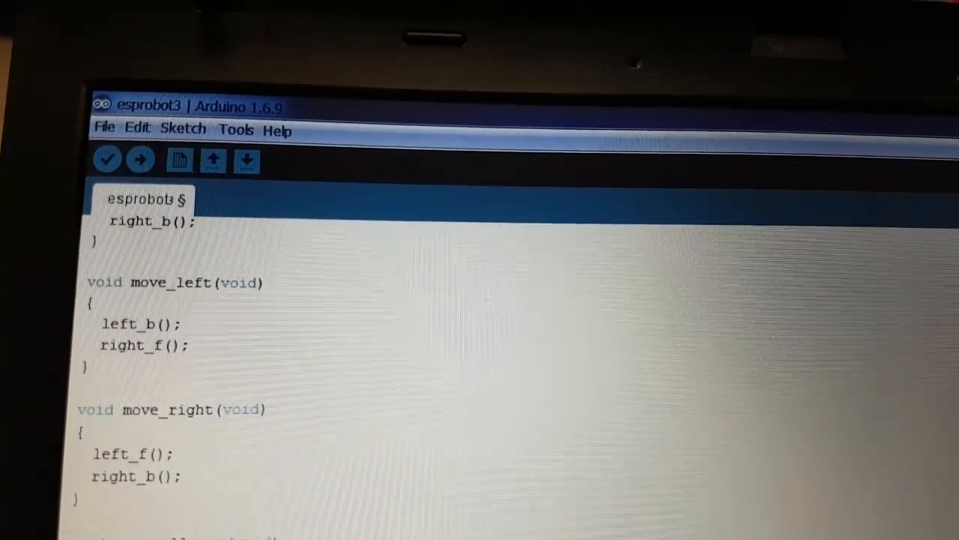
scroll(down, 3)
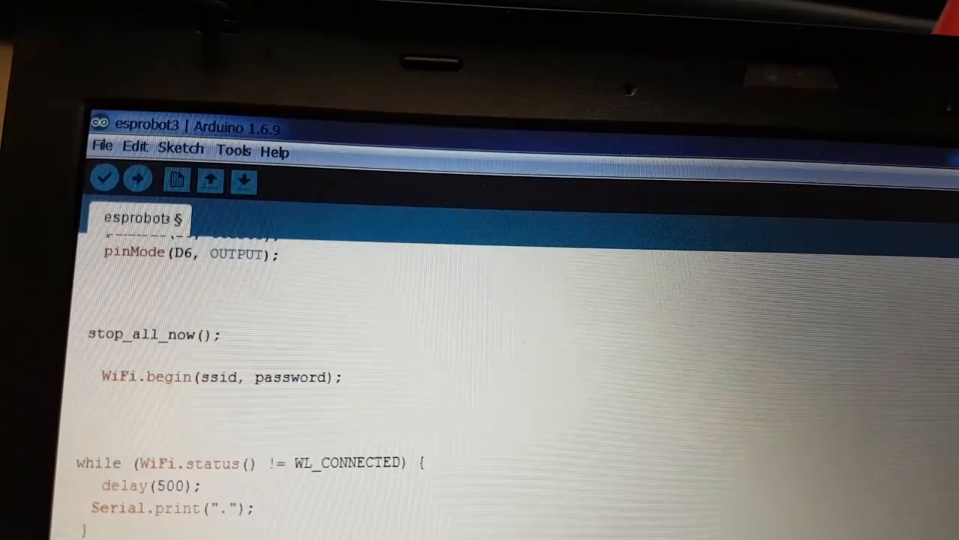
scroll(down, 3)
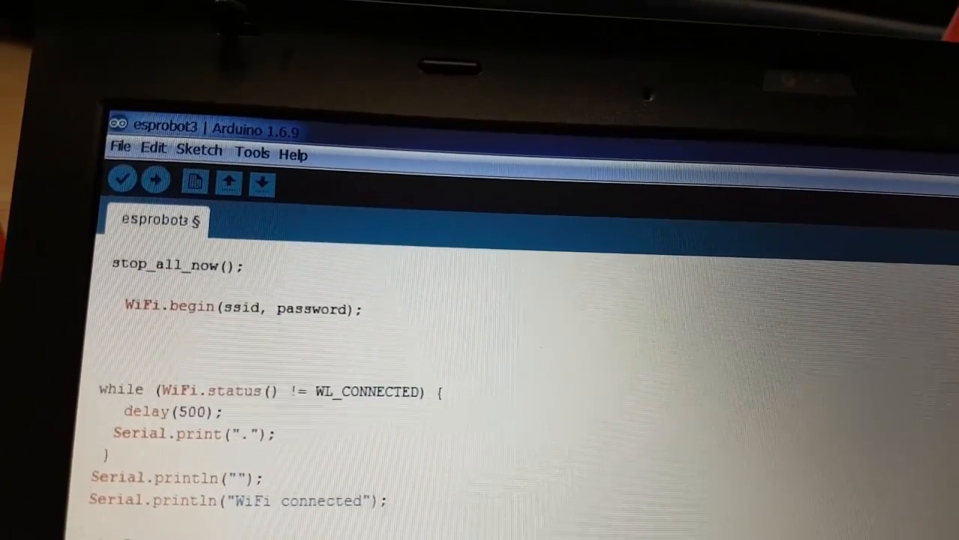
scroll(down, 3)
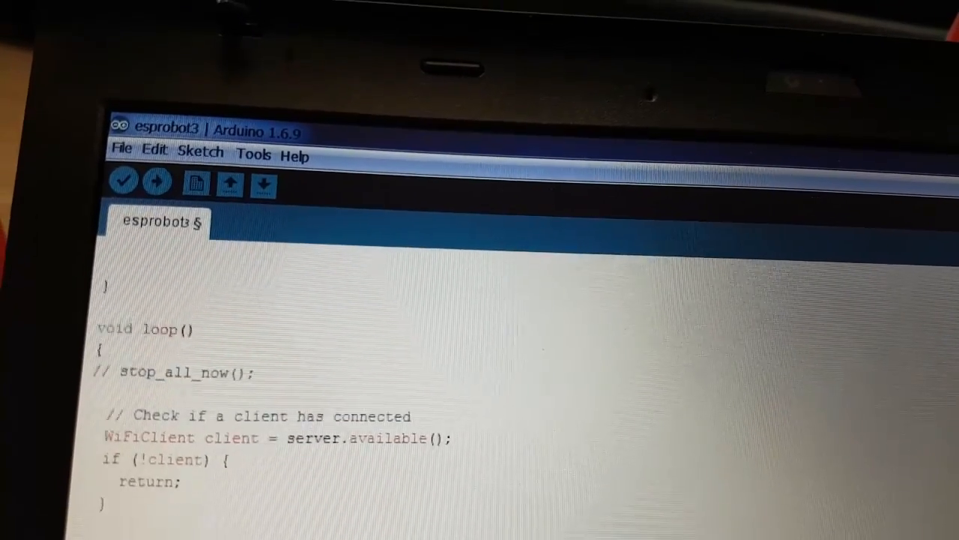
scroll(down, 3)
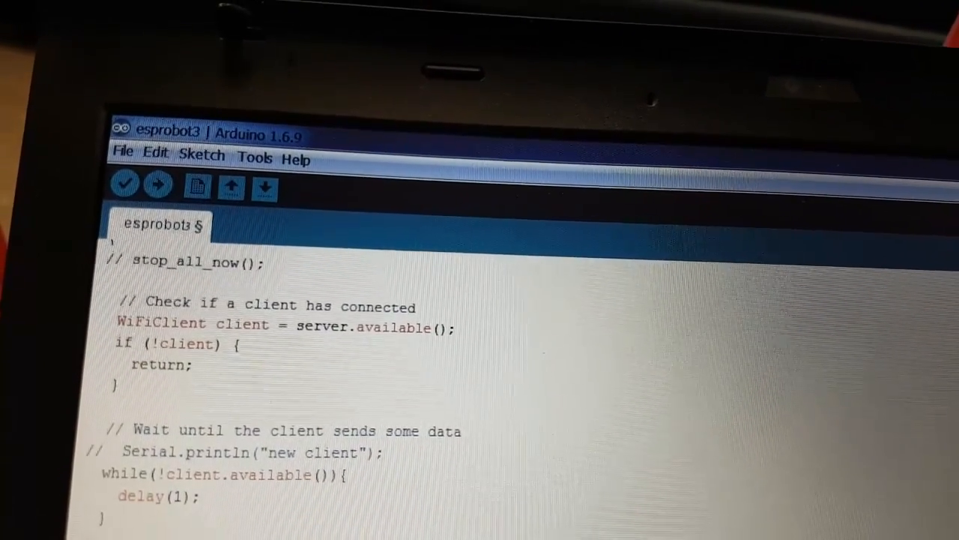
scroll(down, 3)
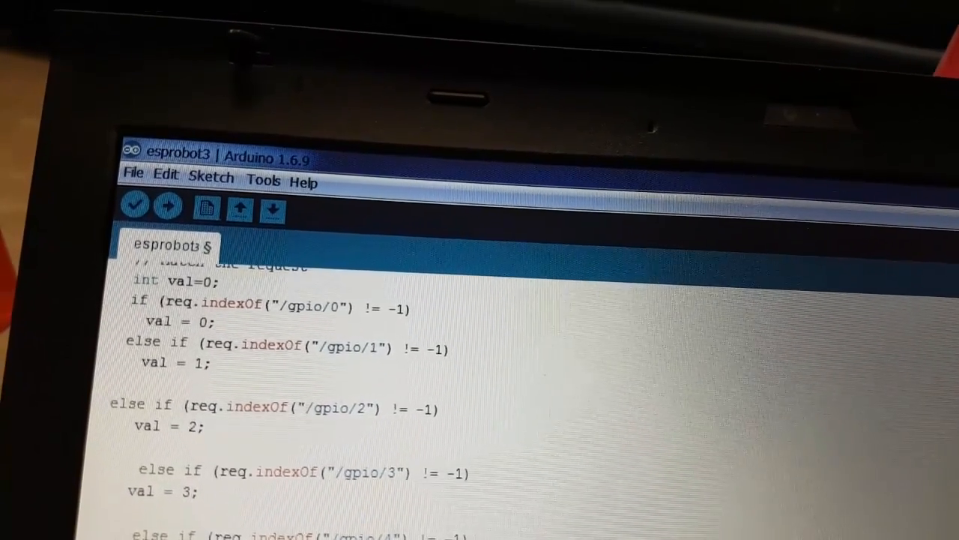
scroll(down, 3)
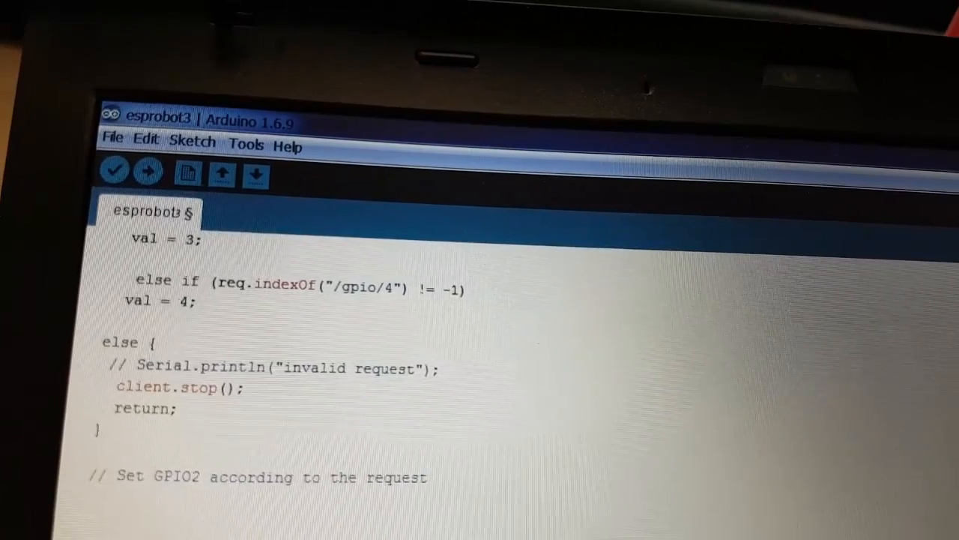
scroll(down, 3)
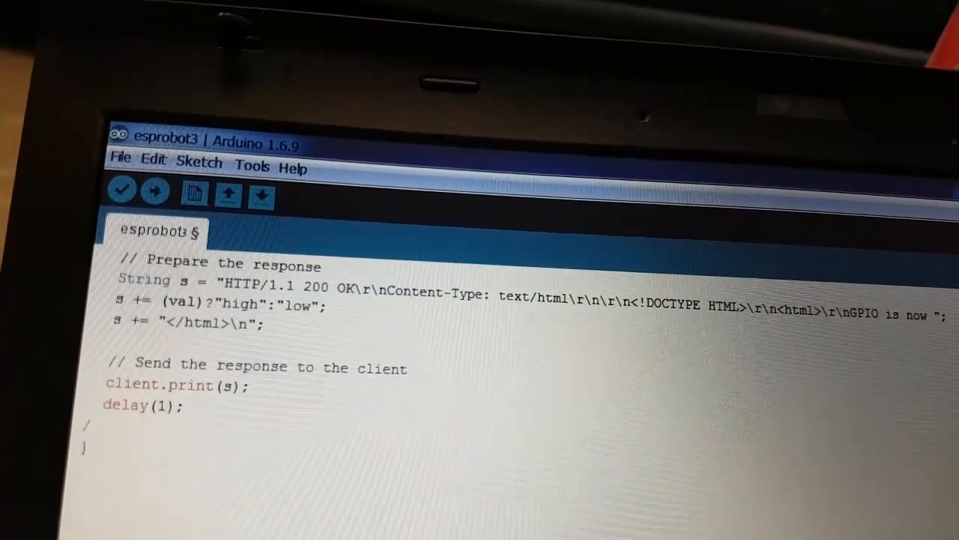
scroll(up, 3)
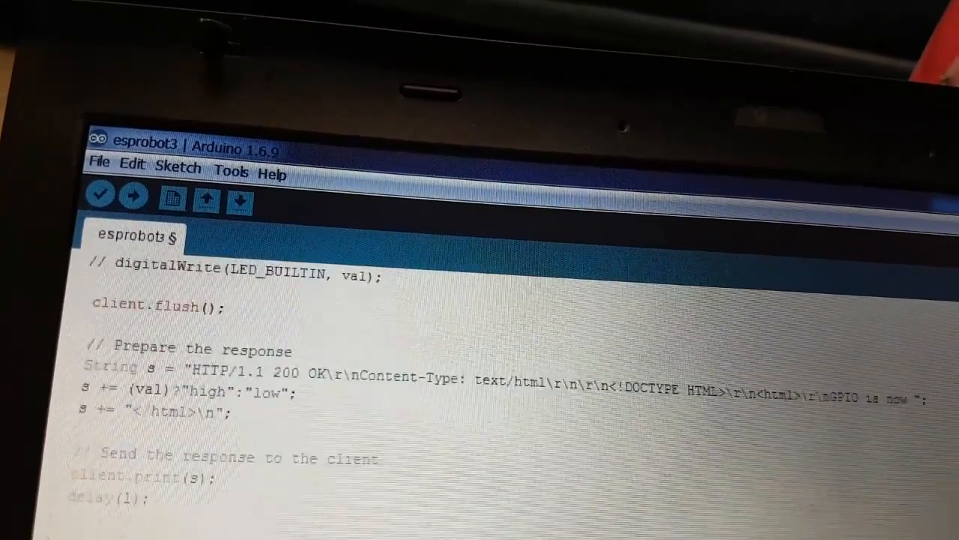